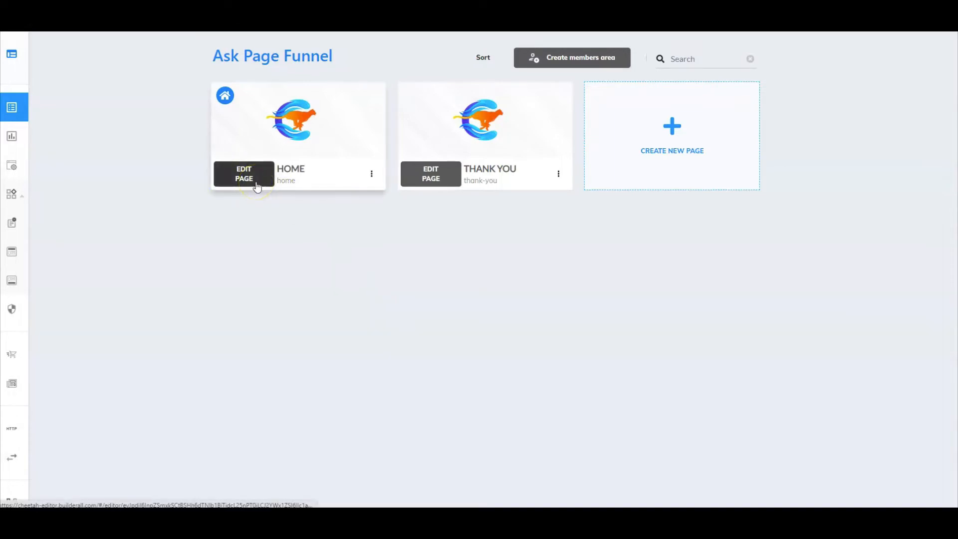
mouse_move(389, 192)
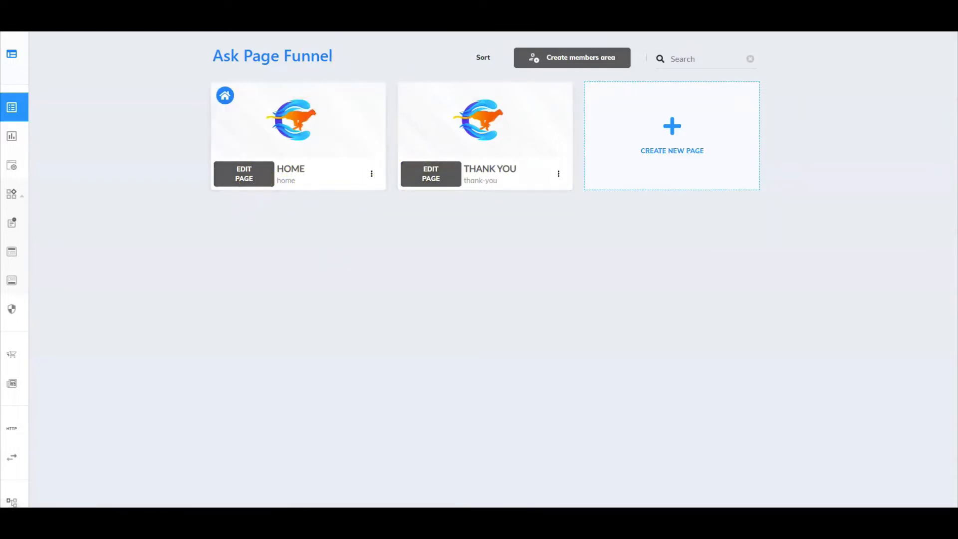
Step: Open the Ask Page Funnel's HOME page in the editor
click(243, 174)
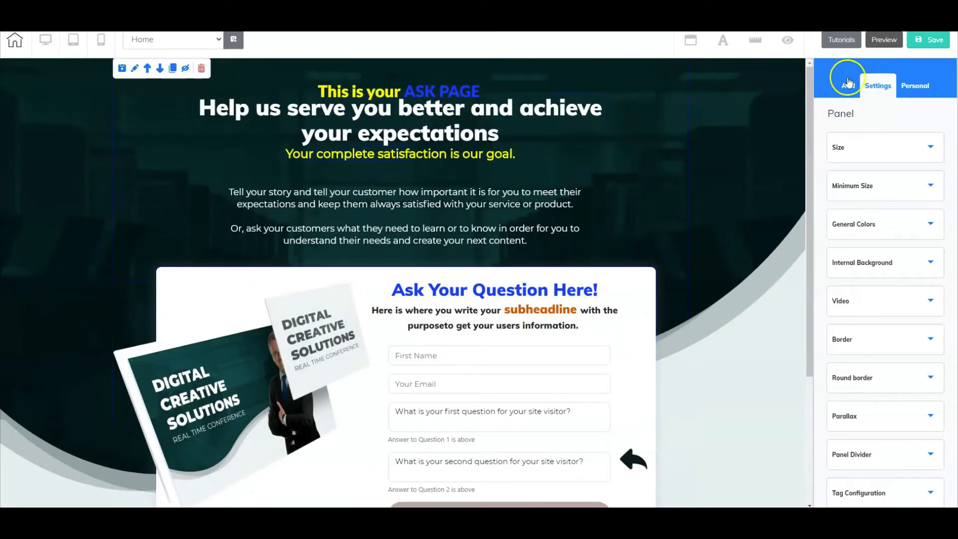
Step: Show the Ask Page panel category with Business Ask Page and App Ask Page templates
click(851, 86)
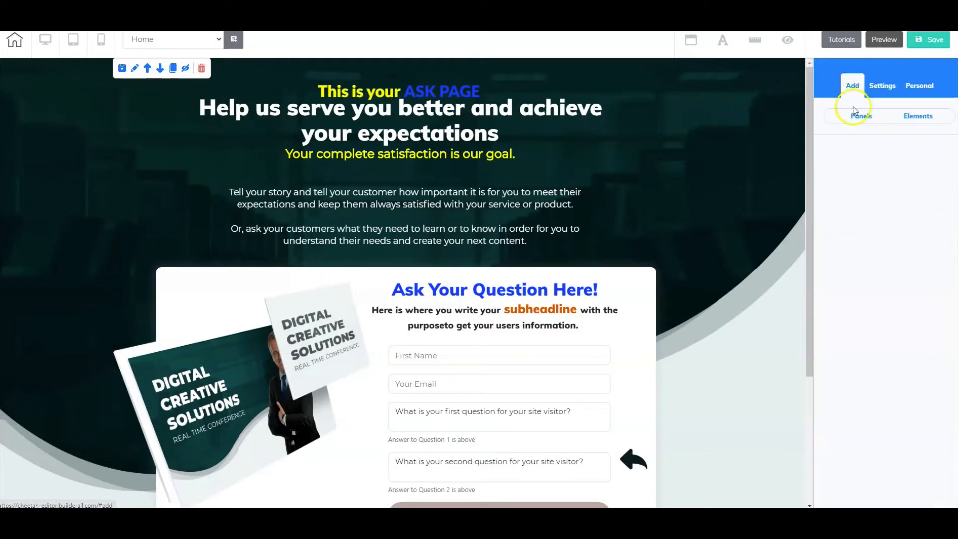
click(861, 115)
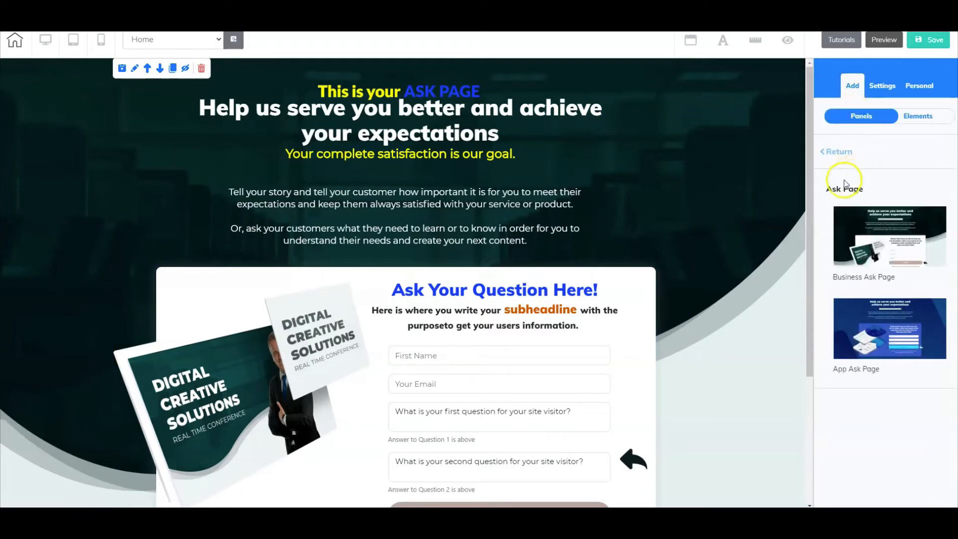
click(836, 152)
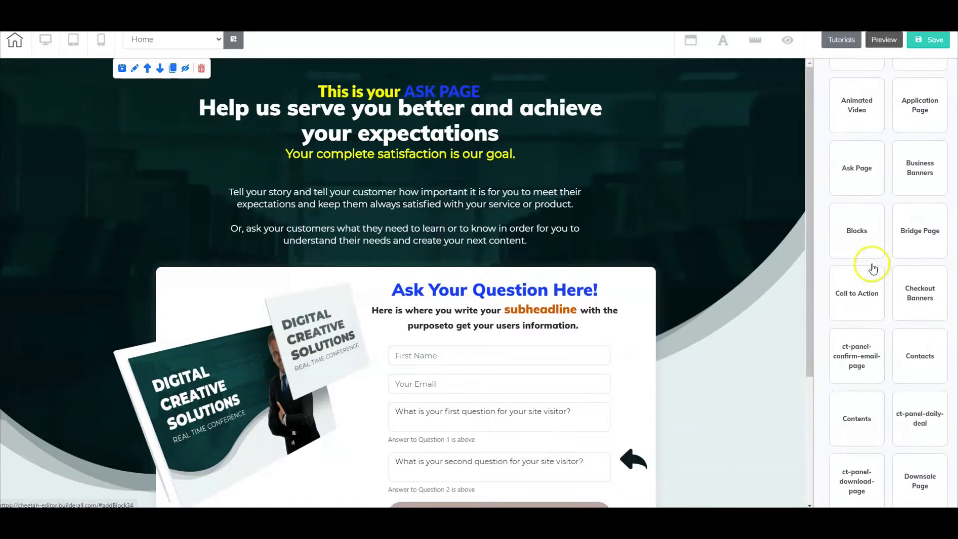
scroll(down, 3)
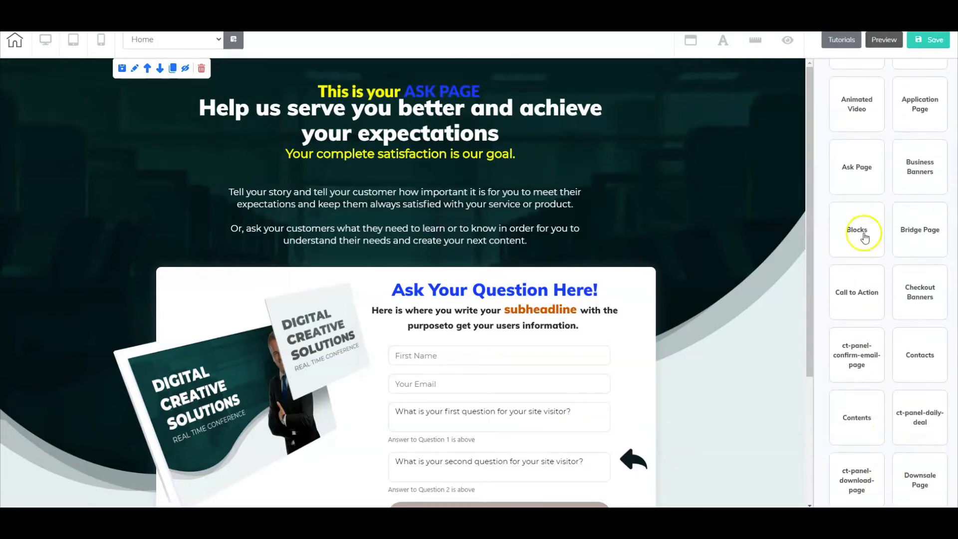
click(857, 230)
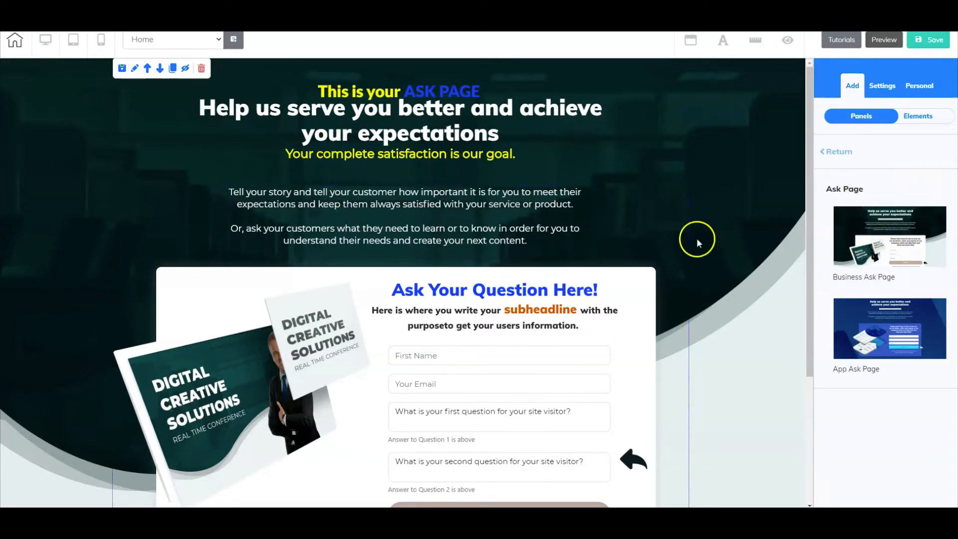
mouse_move(863, 234)
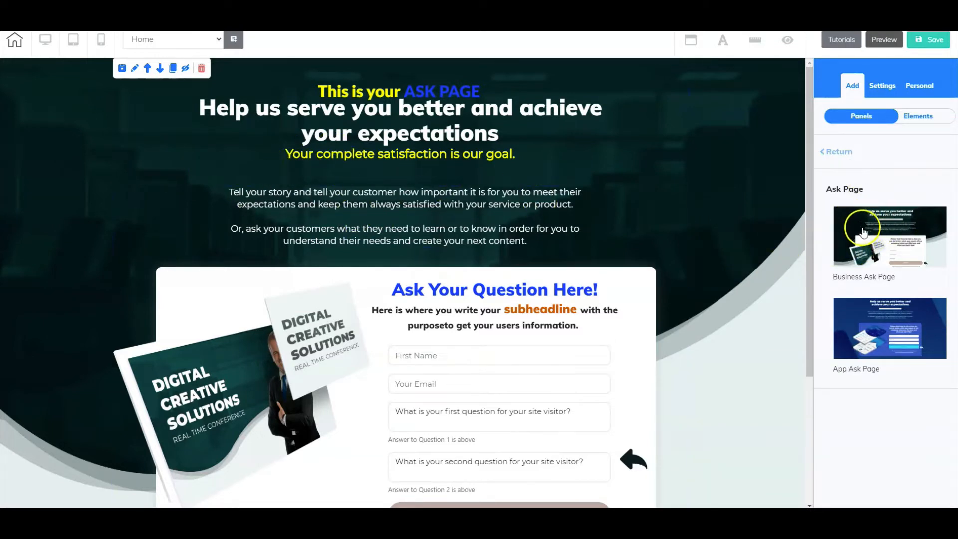
scroll(down, 3)
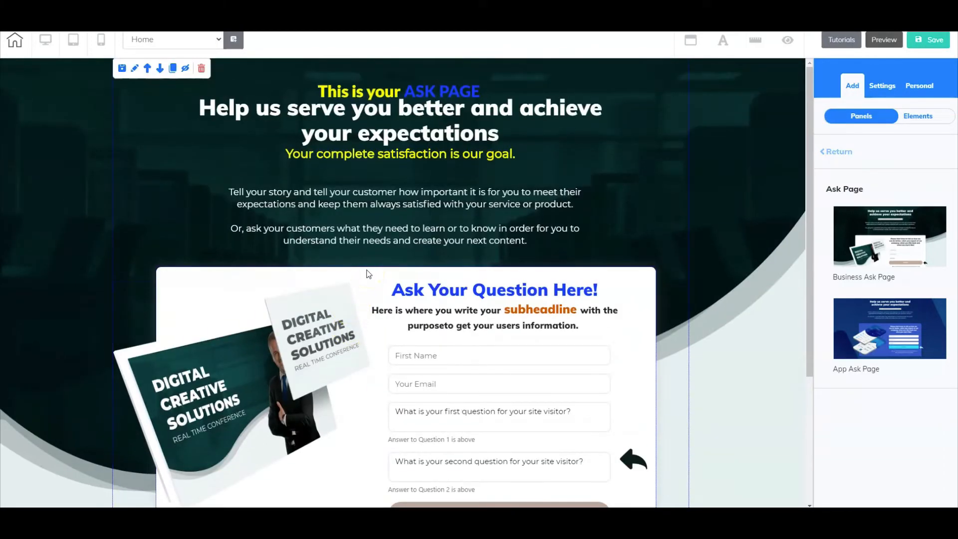
Step: Scroll down the ask page toward the contact form
scroll(down, 3)
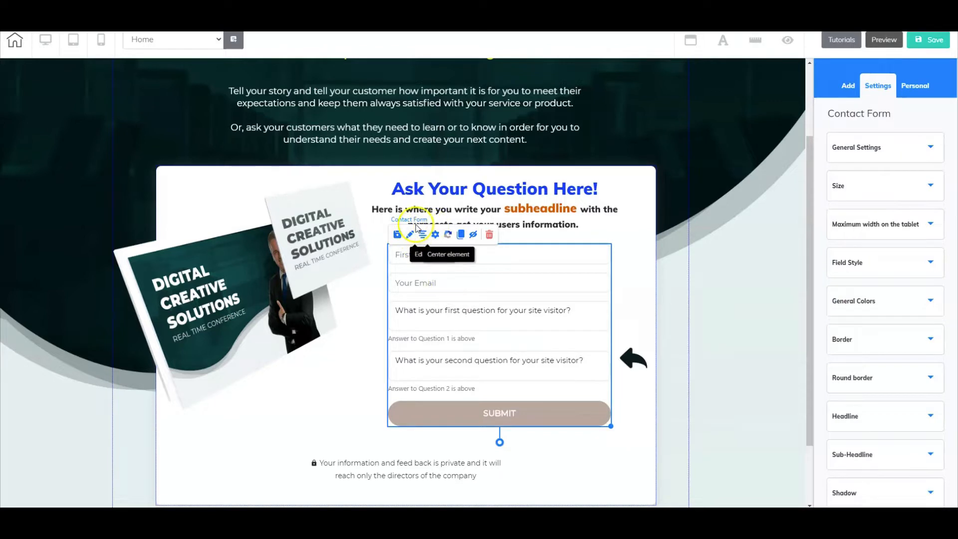
mouse_move(435, 235)
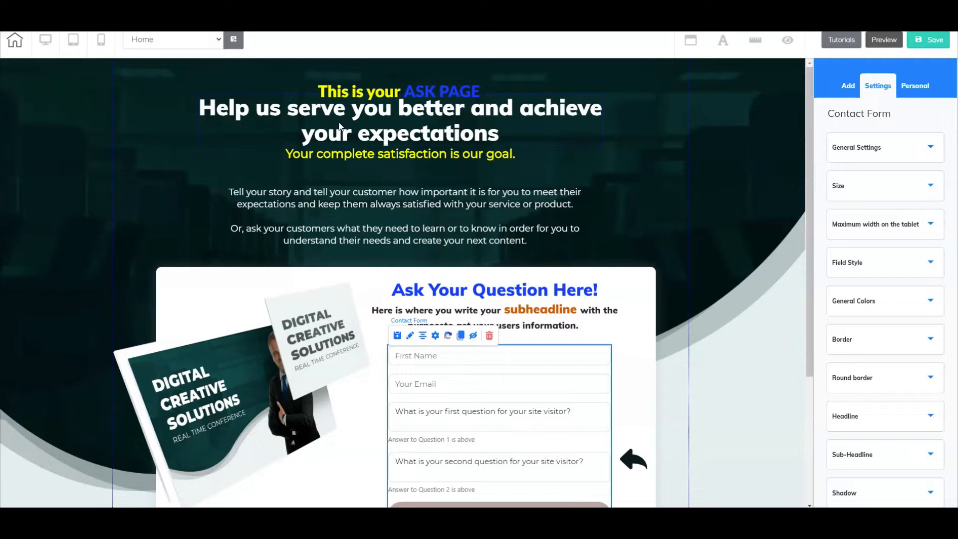
mouse_move(379, 114)
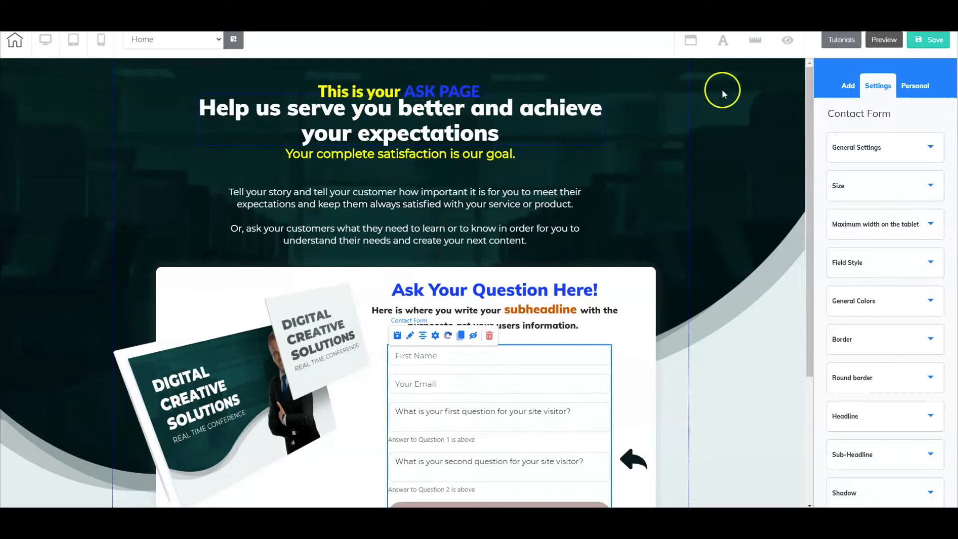
Step: Return to Add > Panels and open the Ask Page category again
click(848, 85)
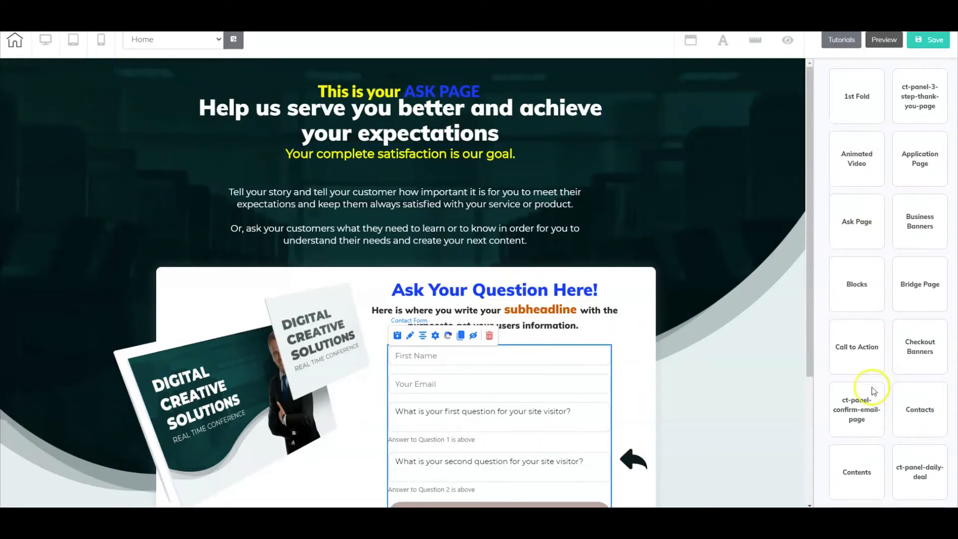
scroll(down, 3)
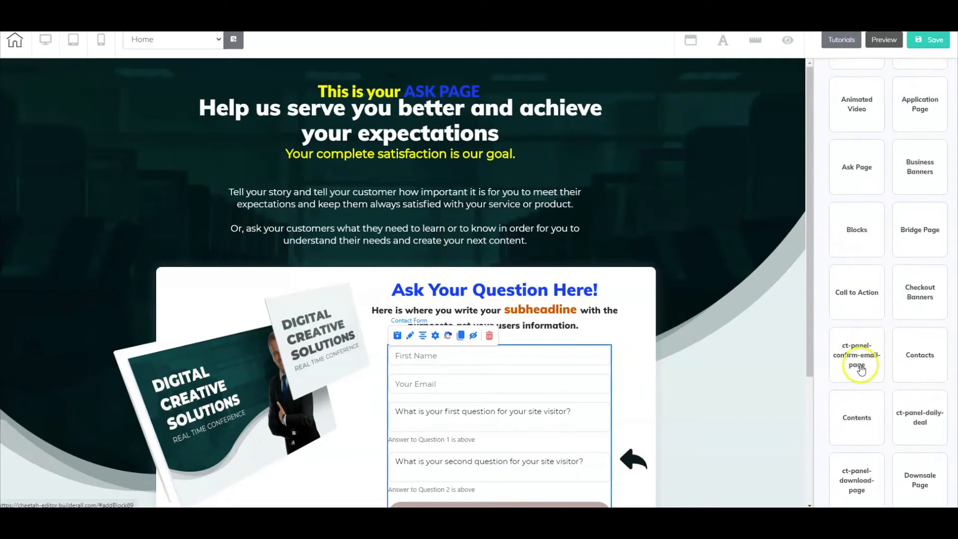
scroll(down, 3)
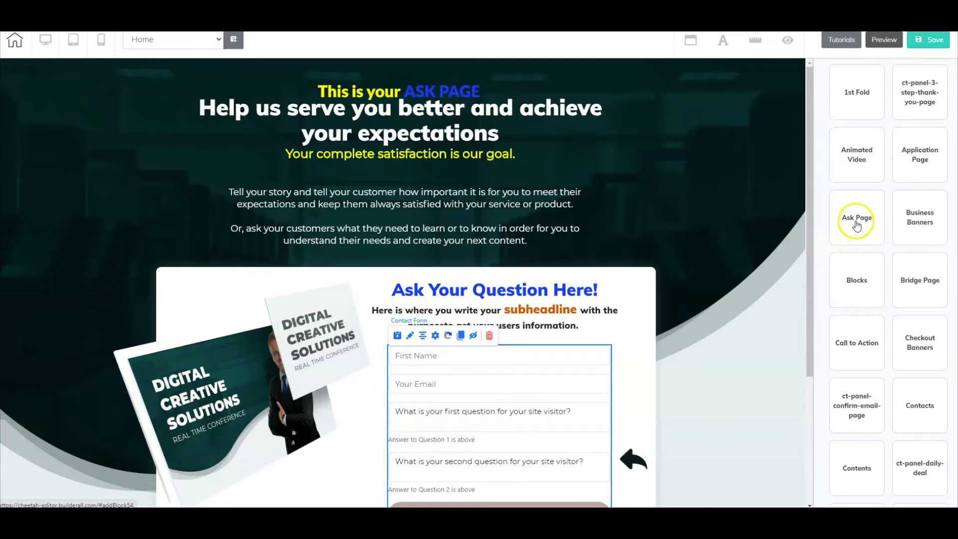
click(857, 218)
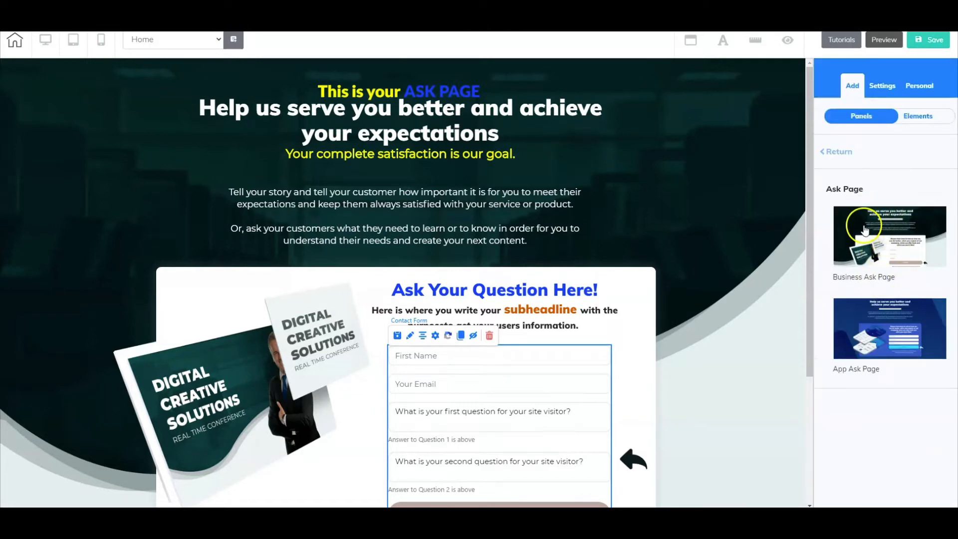
mouse_move(864, 231)
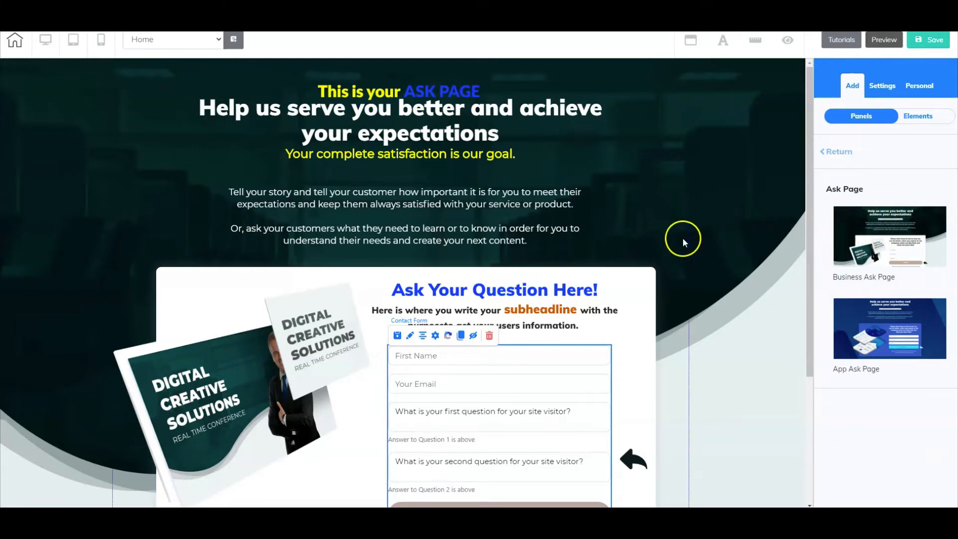
Step: Select the panel holding the question form and scroll down to the form
click(877, 85)
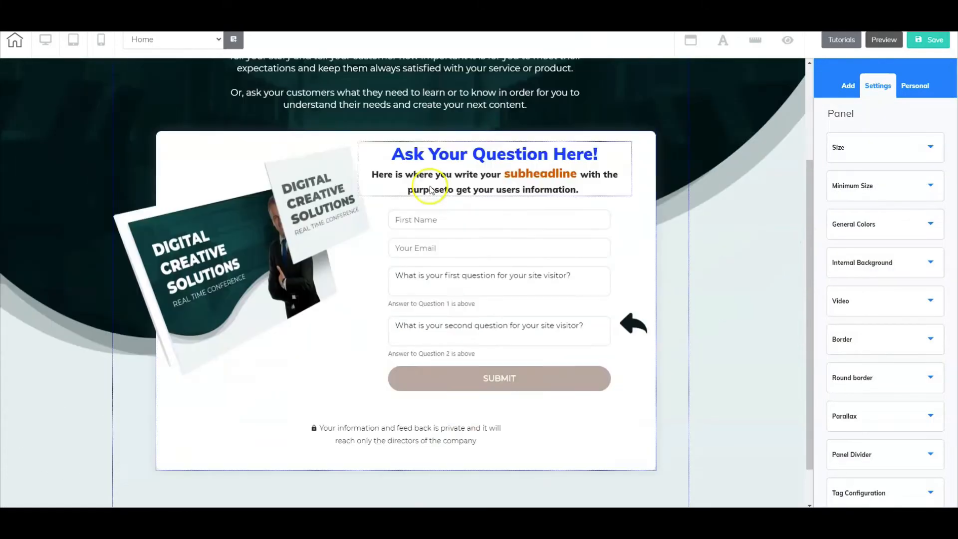
scroll(down, 3)
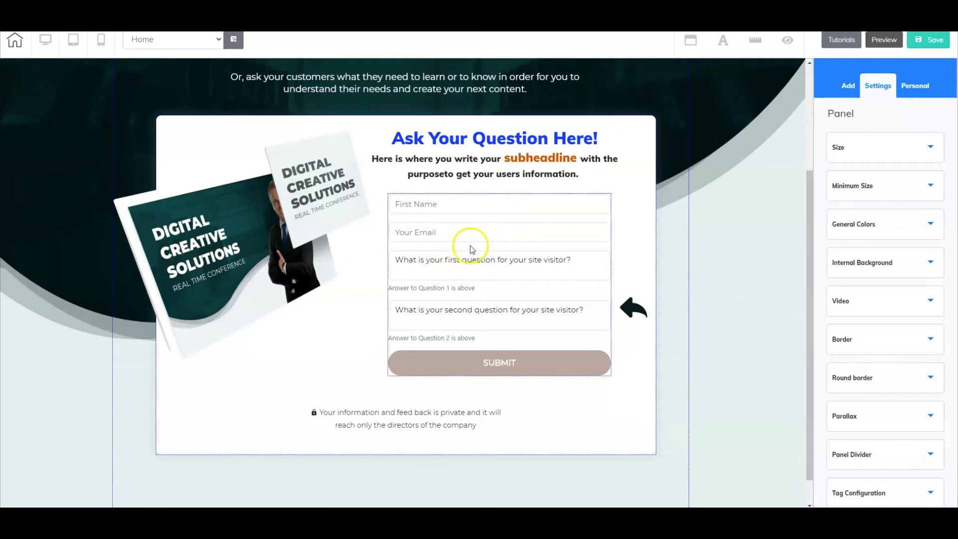
mouse_move(417, 210)
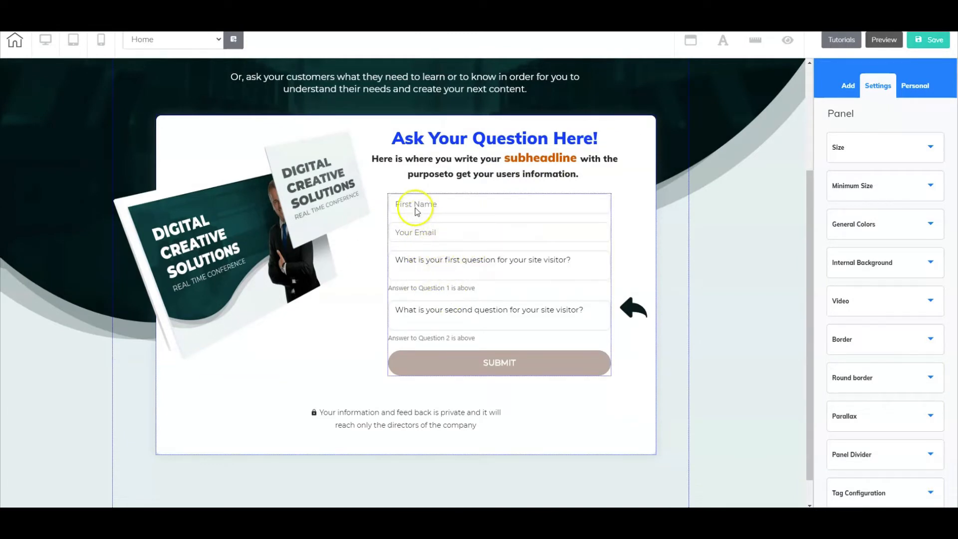
mouse_move(412, 261)
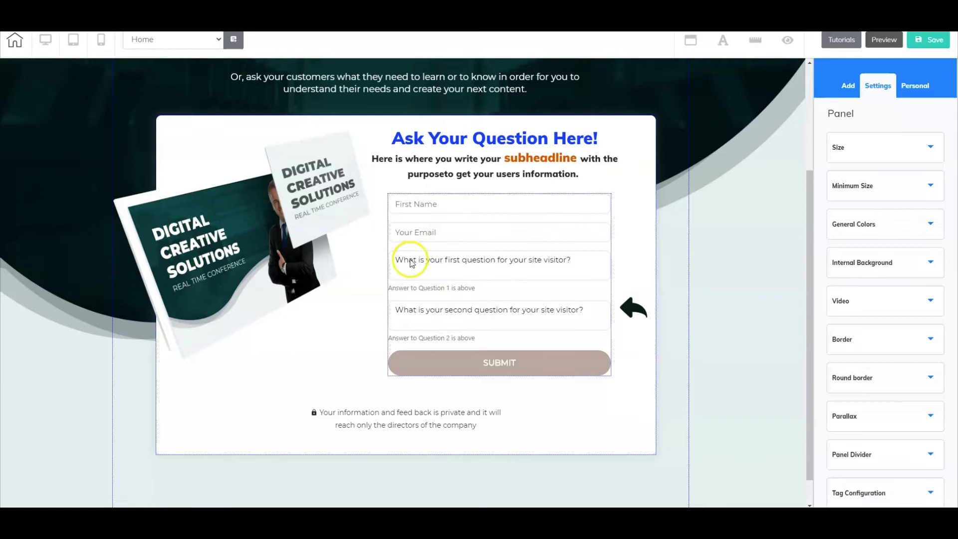
mouse_move(551, 313)
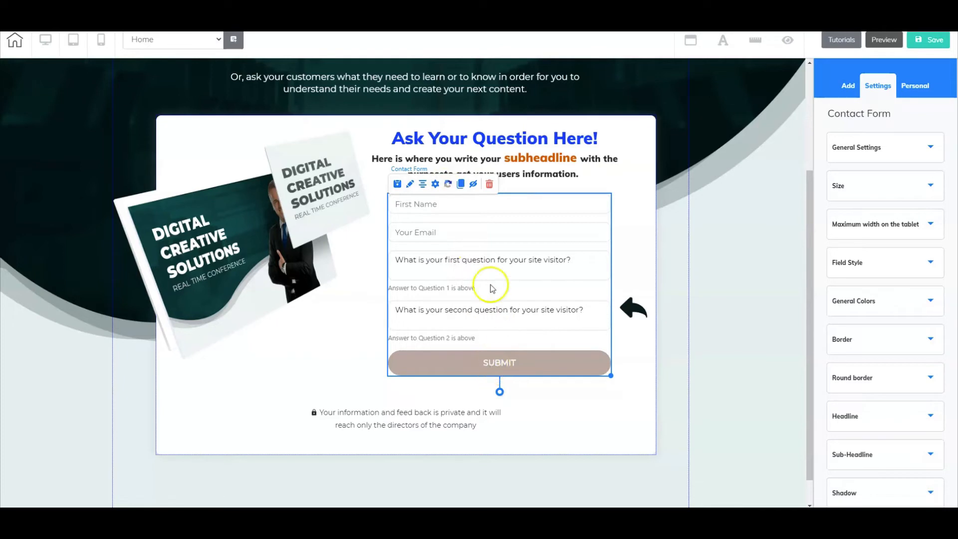
mouse_move(436, 184)
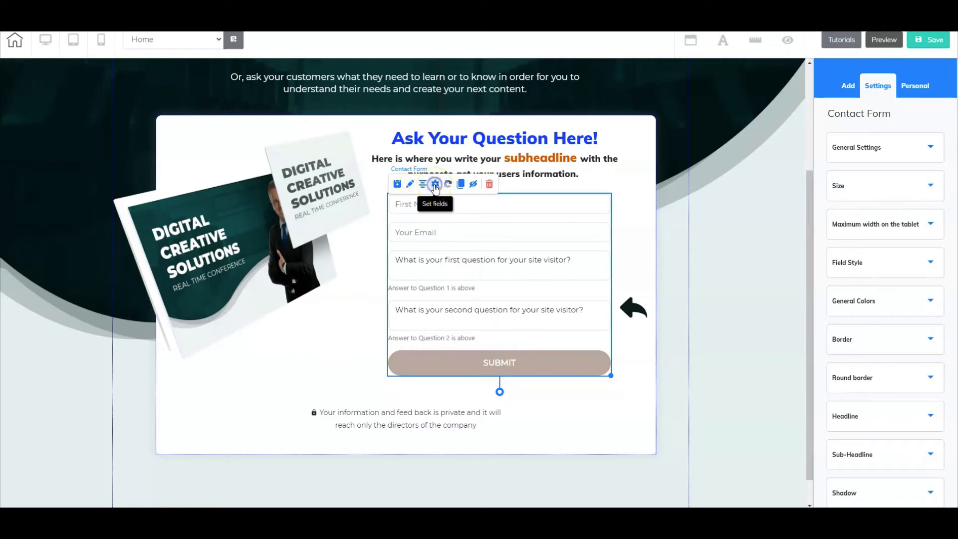
click(435, 184)
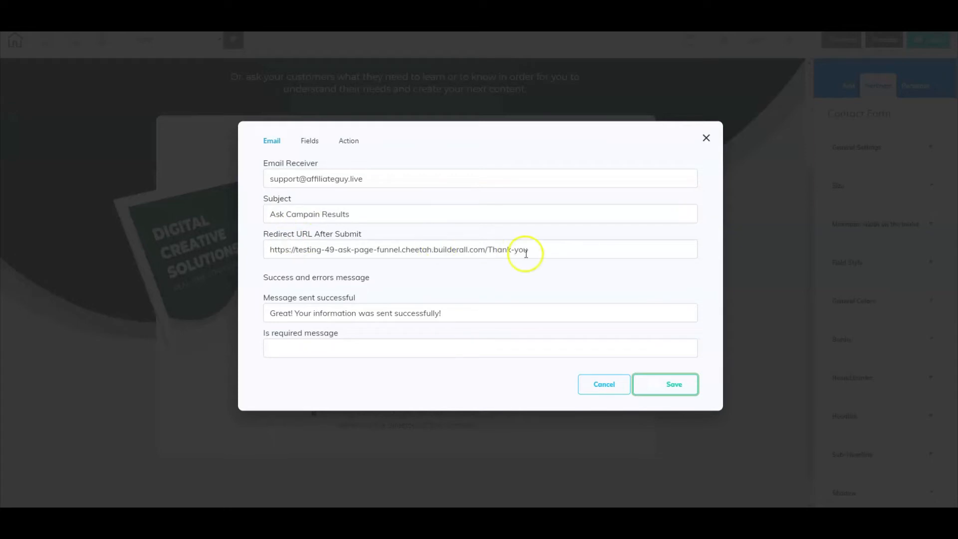
mouse_move(300, 300)
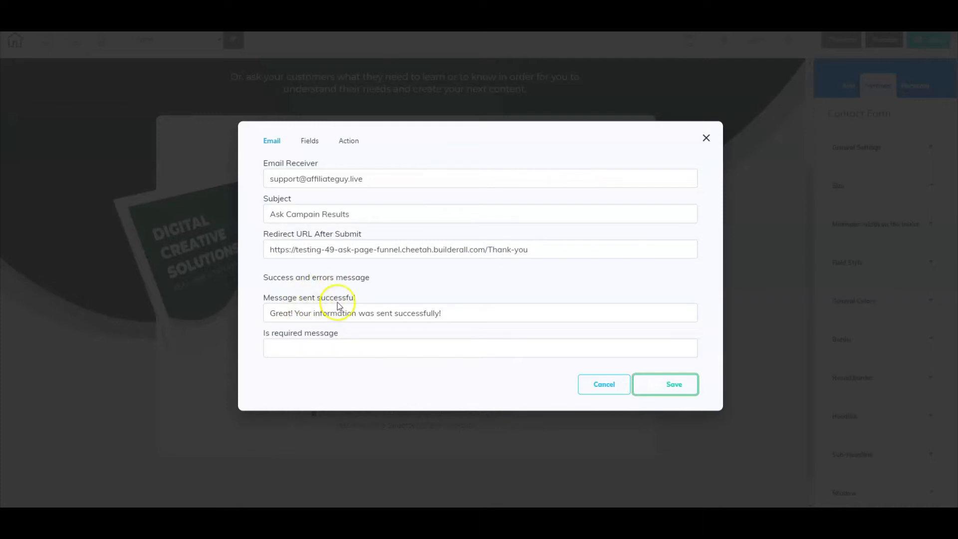
click(310, 141)
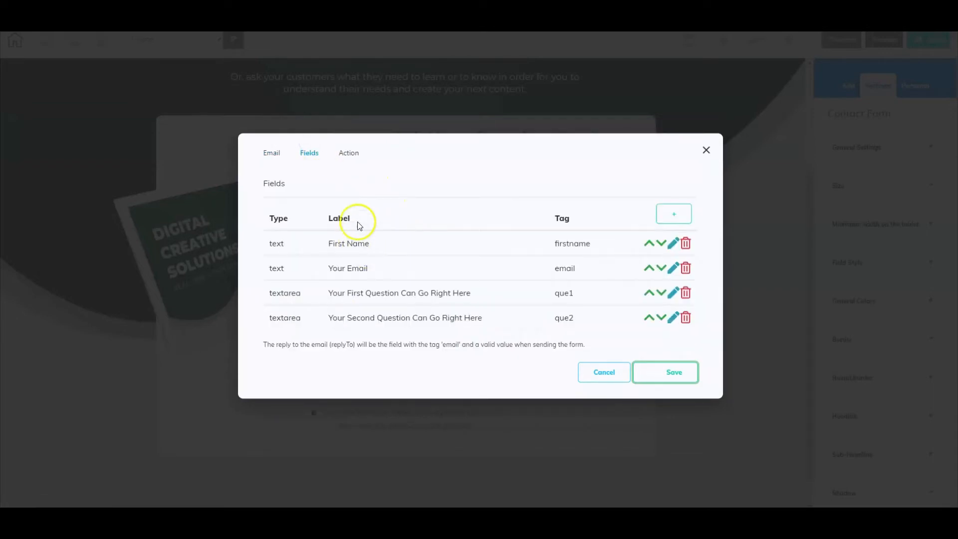
mouse_move(367, 293)
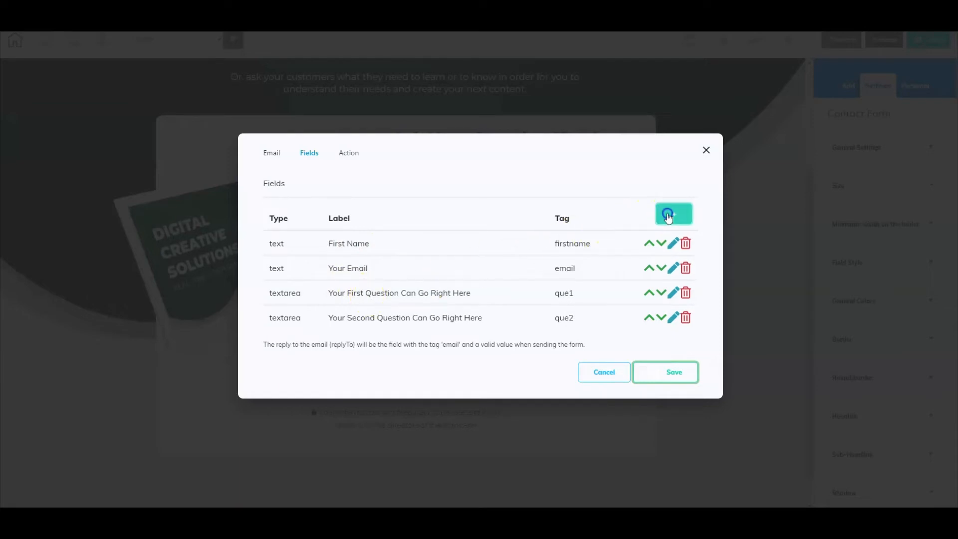
click(673, 215)
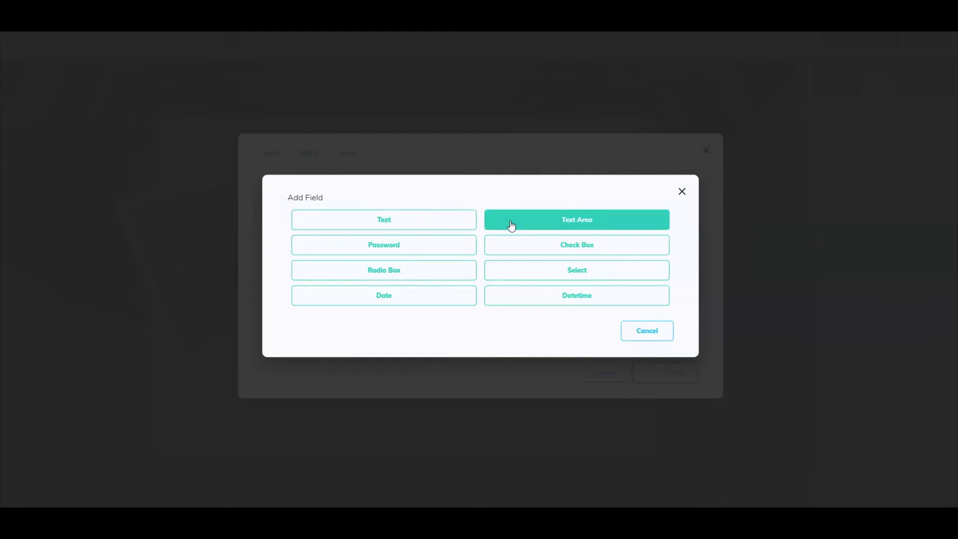
mouse_move(384, 223)
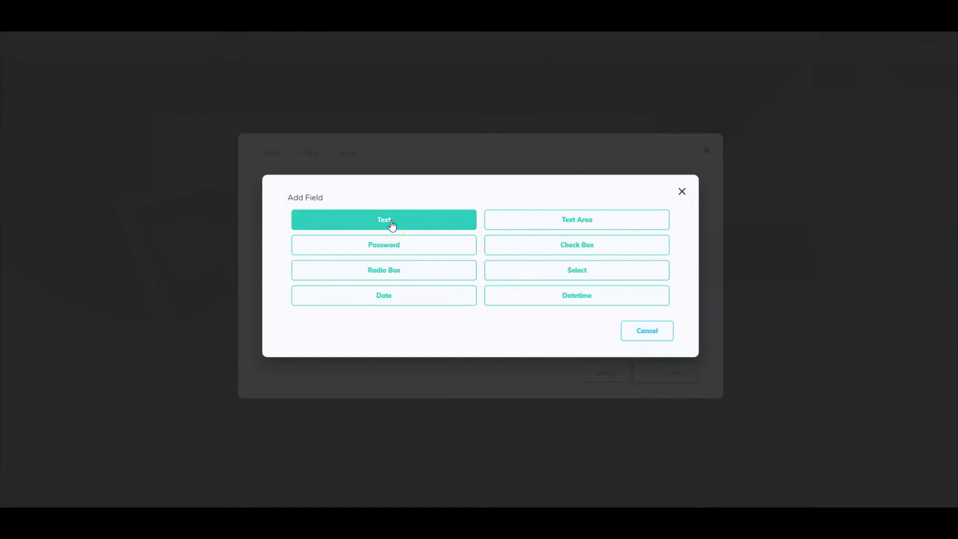
click(576, 220)
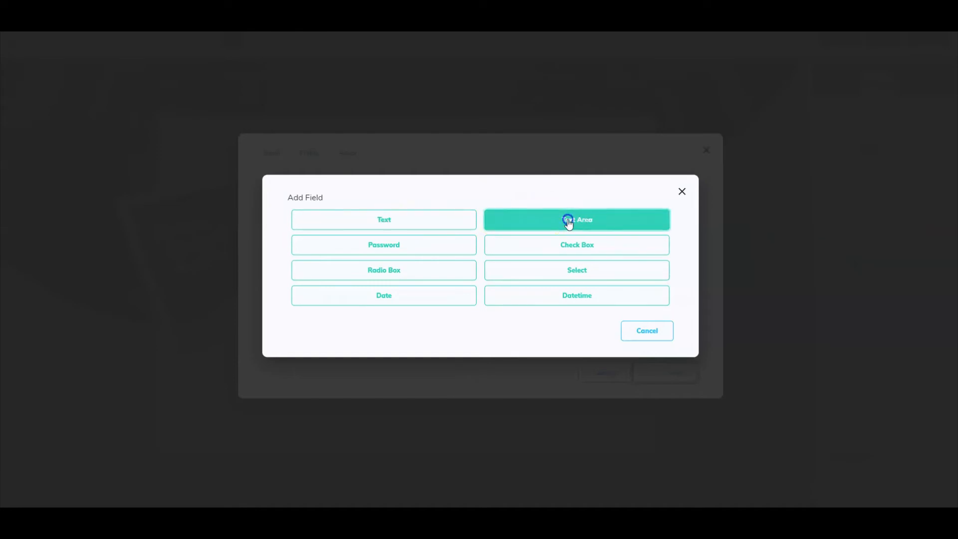
click(575, 219)
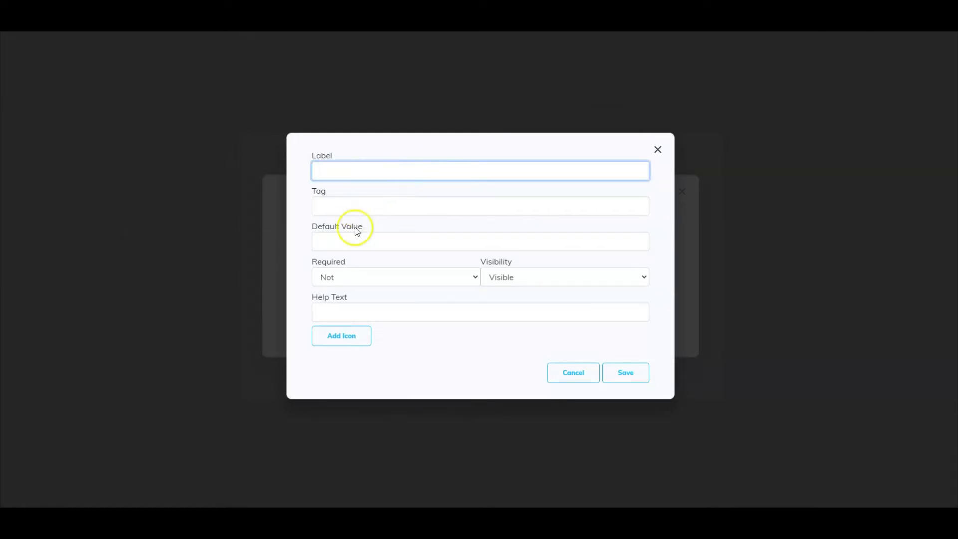
mouse_move(368, 279)
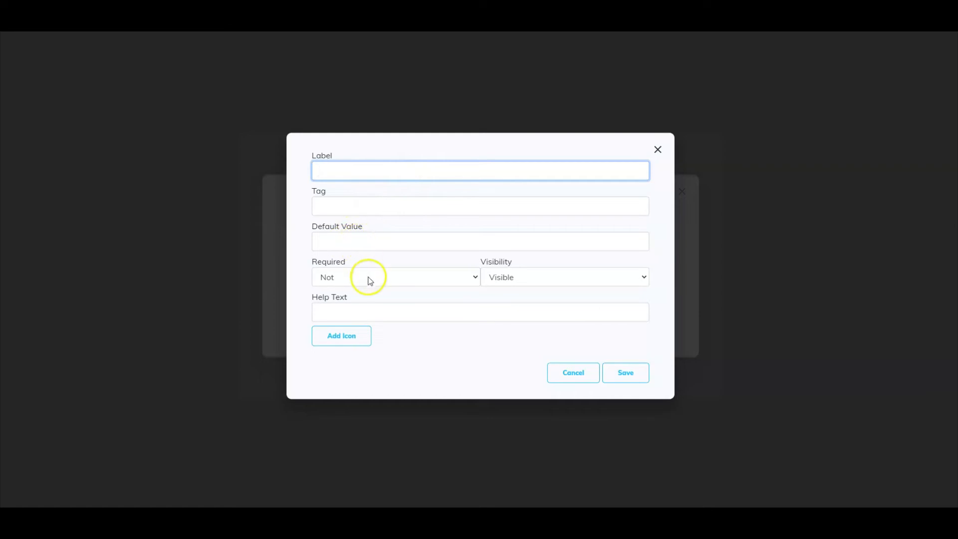
mouse_move(399, 317)
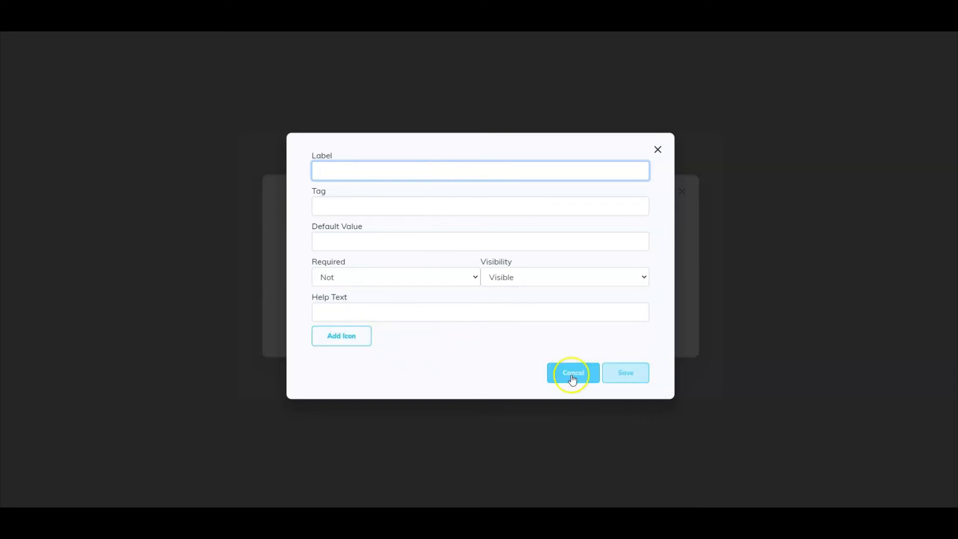
click(572, 373)
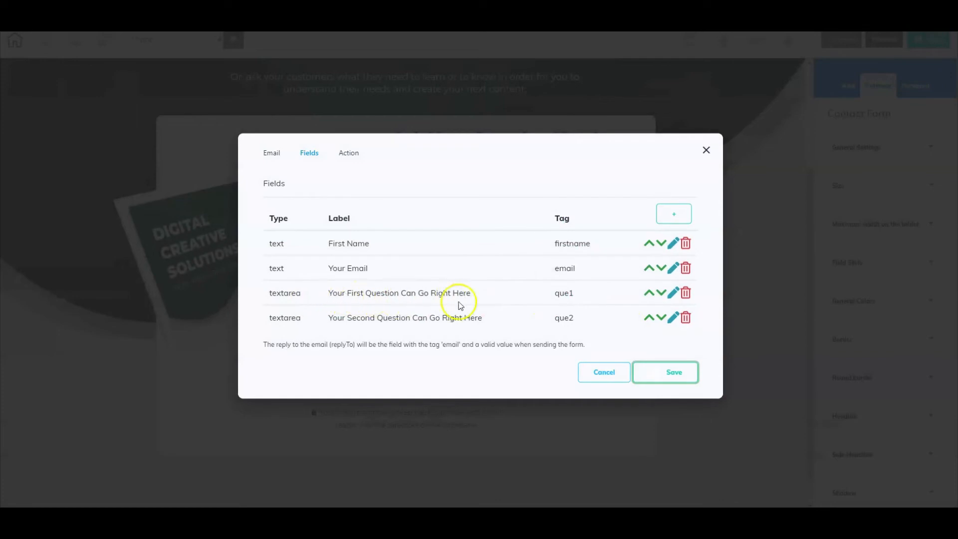
mouse_move(675, 294)
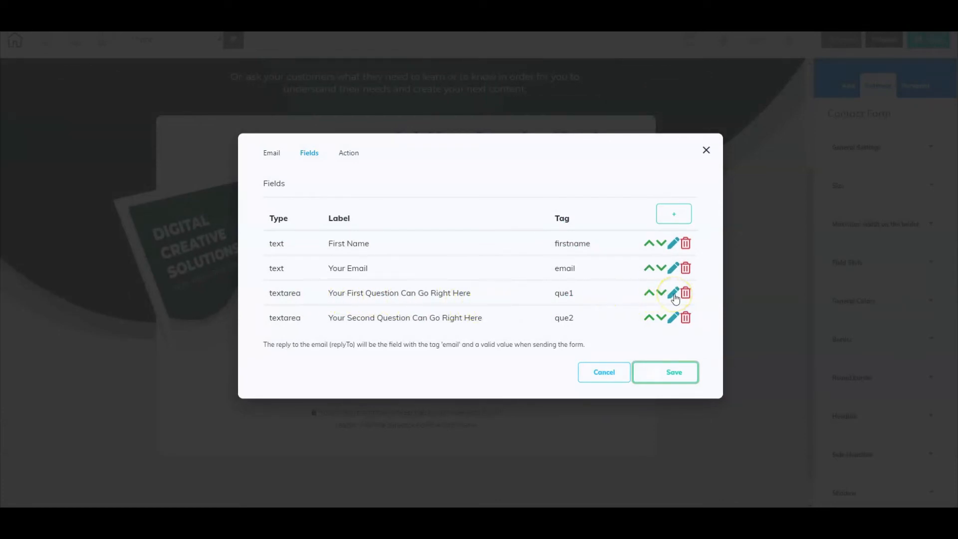
click(674, 293)
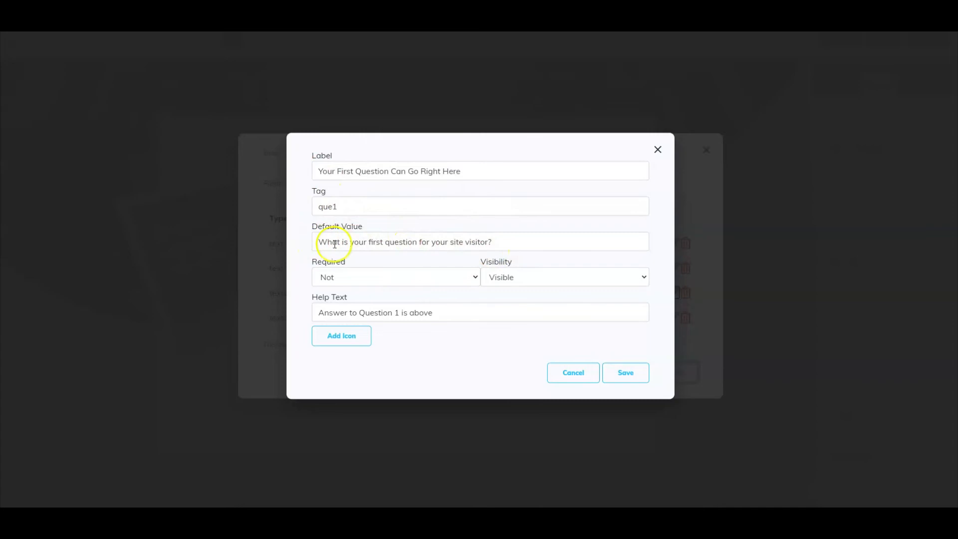
mouse_move(506, 245)
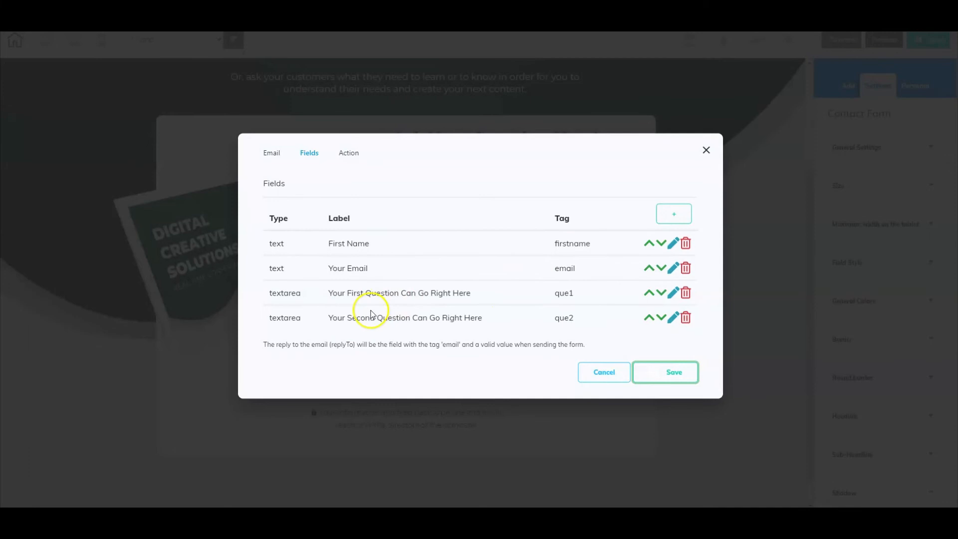
mouse_move(345, 315)
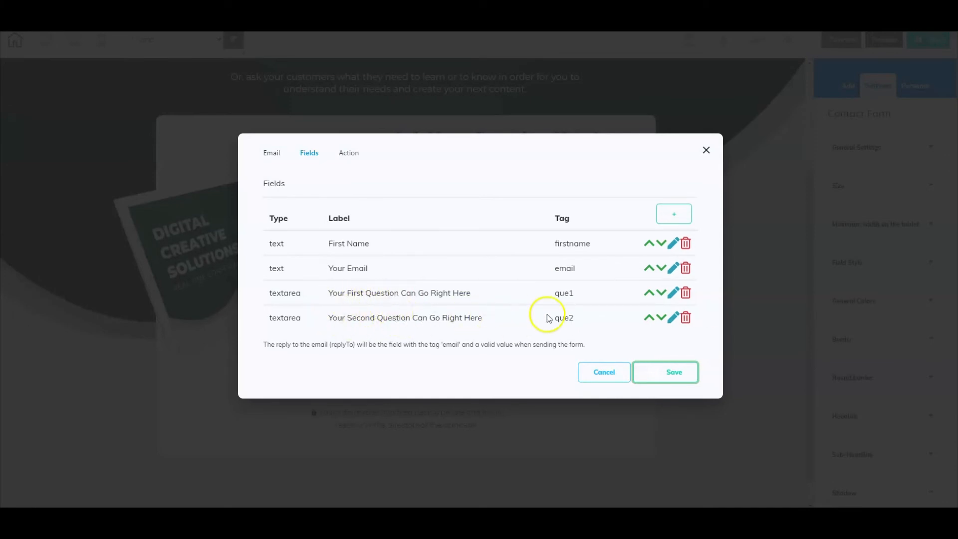
Step: Test reordering the two question fields, save the form, then save and publish the page
click(649, 317)
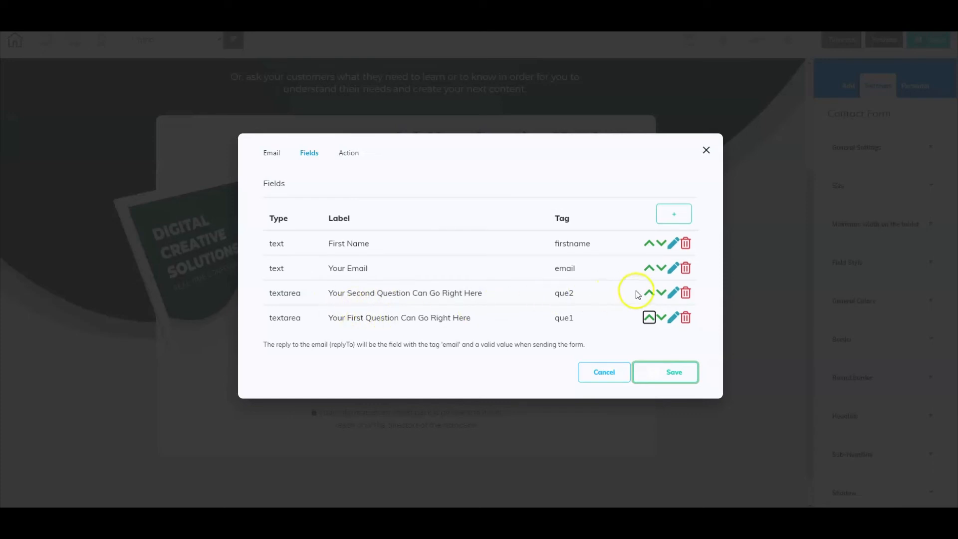
click(649, 318)
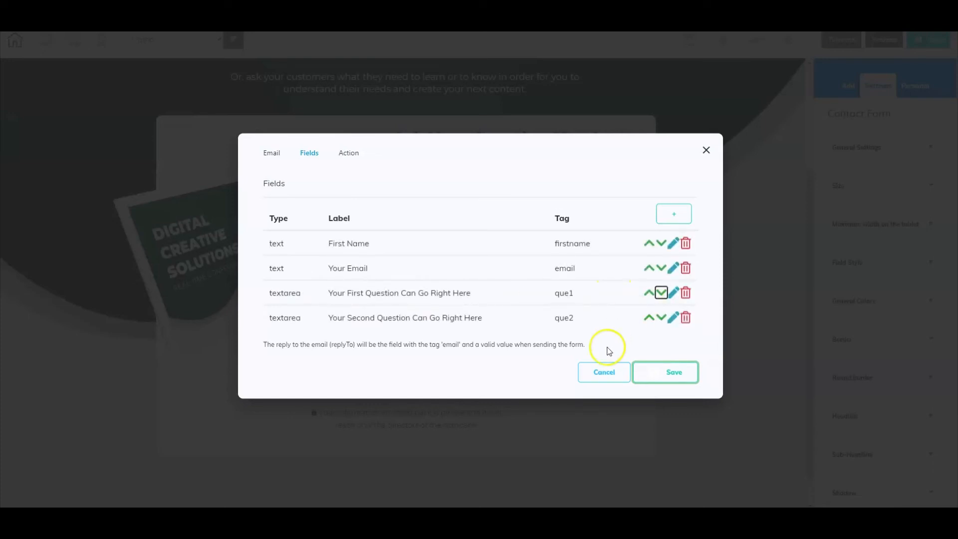
click(674, 373)
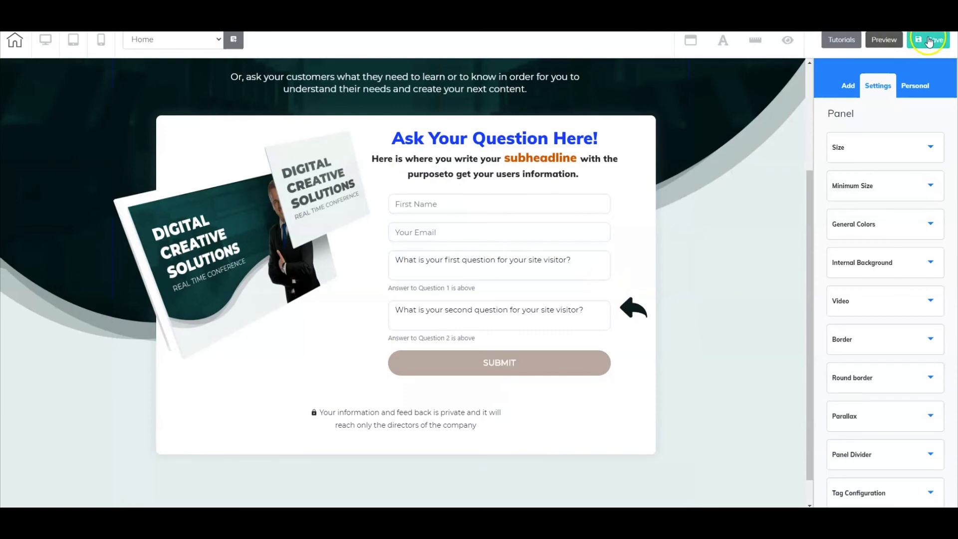
click(928, 40)
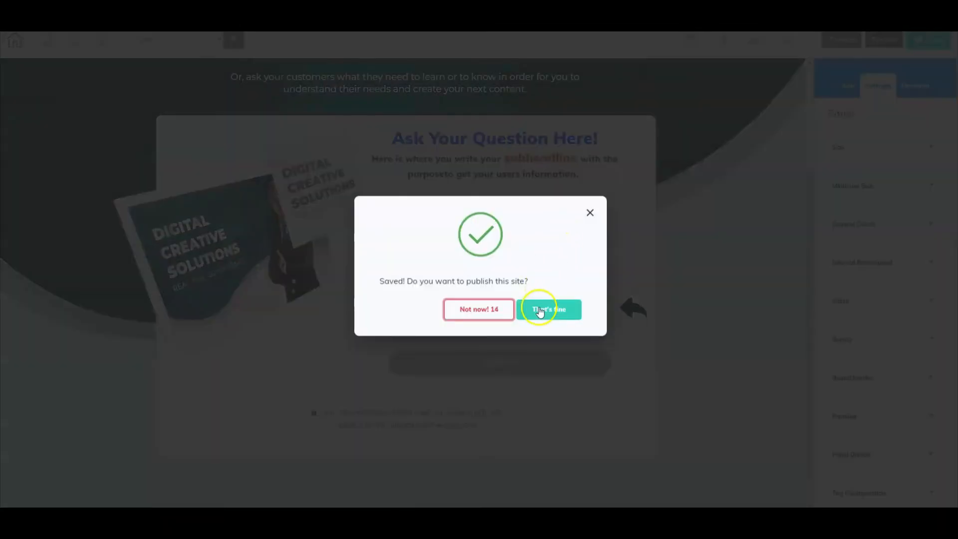
click(548, 309)
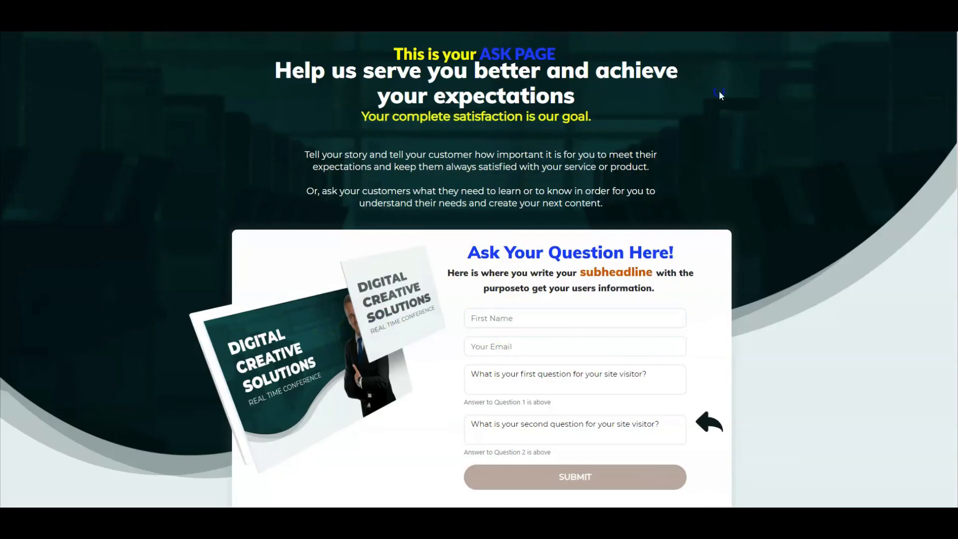
scroll(down, 3)
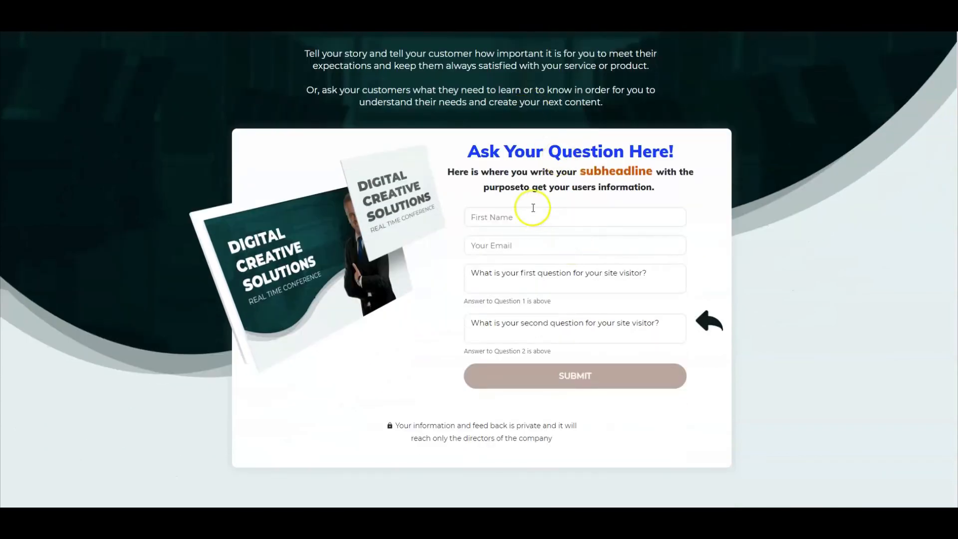
text(Frank)
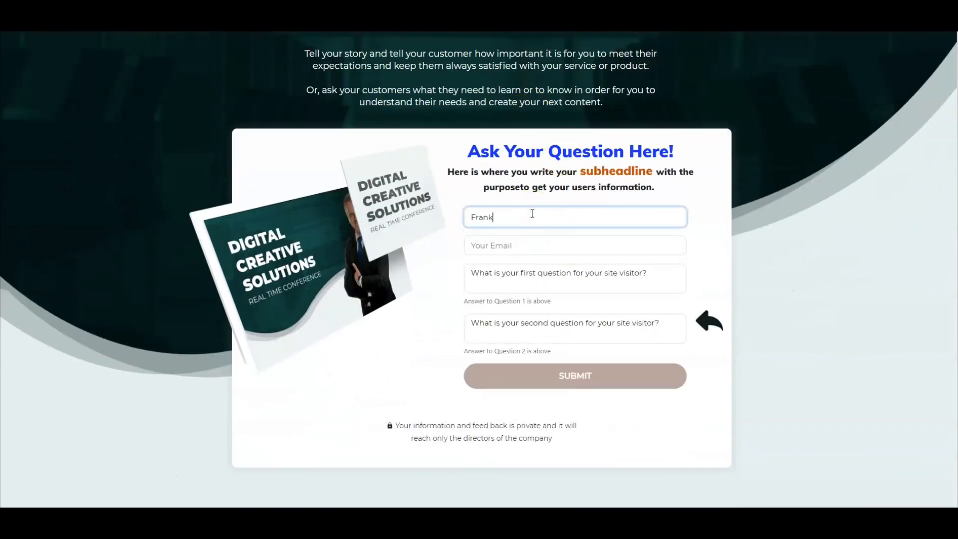
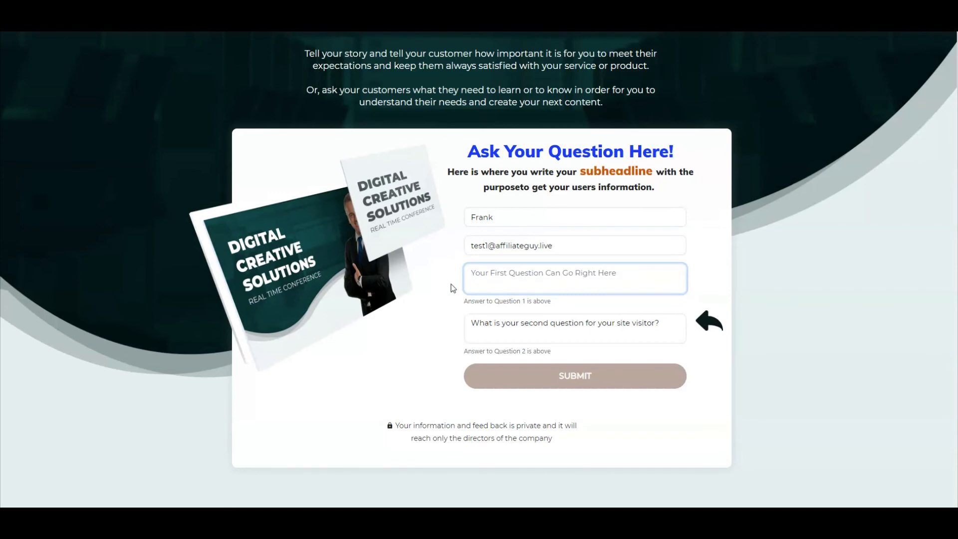
text(BLUE)
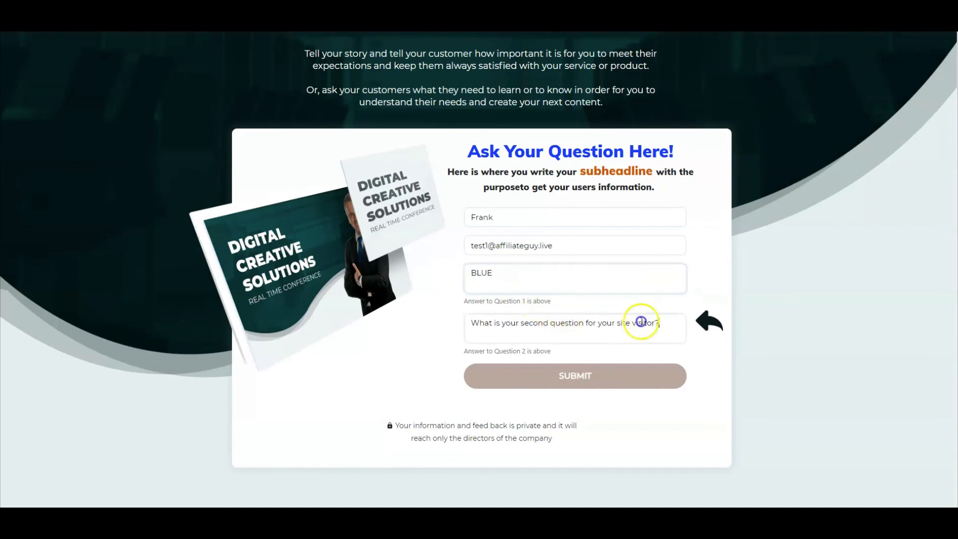
click(575, 327)
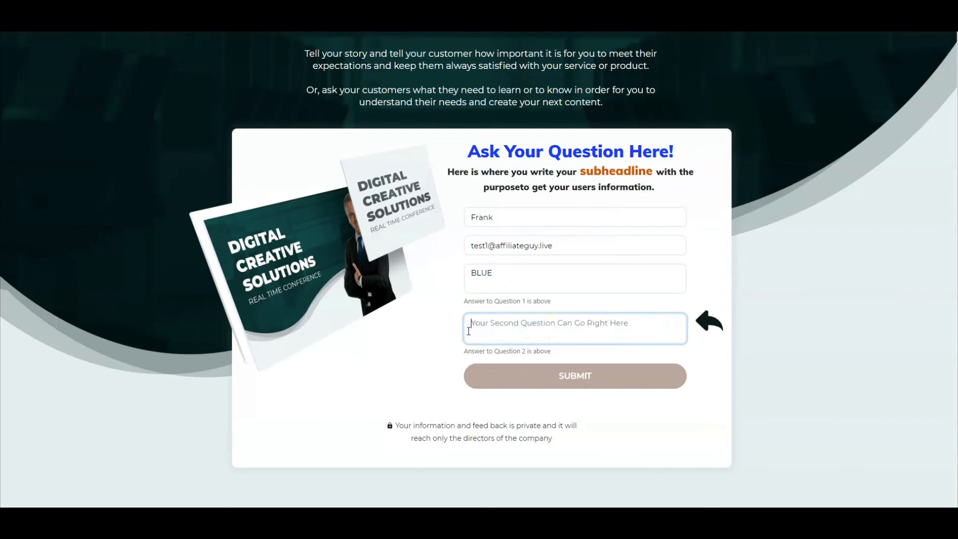
text(GREEN)
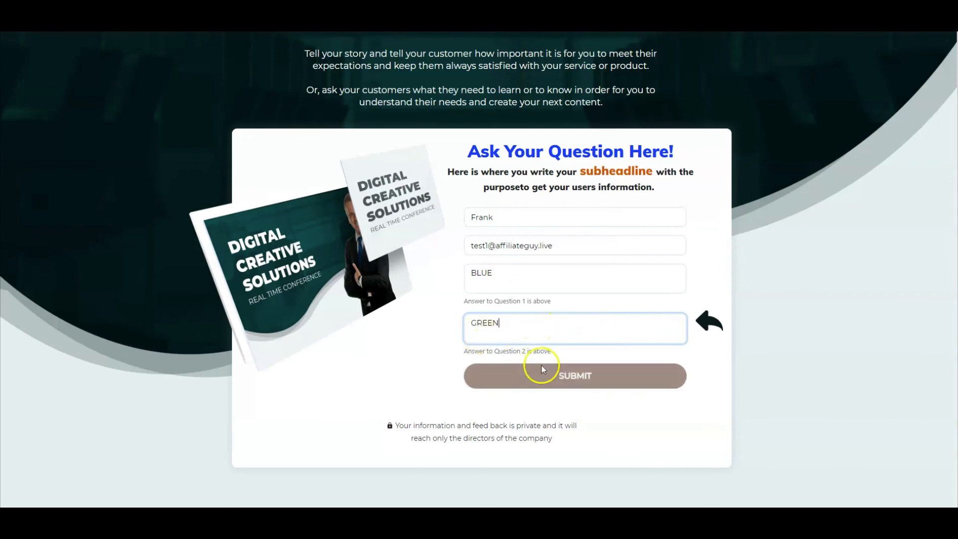
click(574, 376)
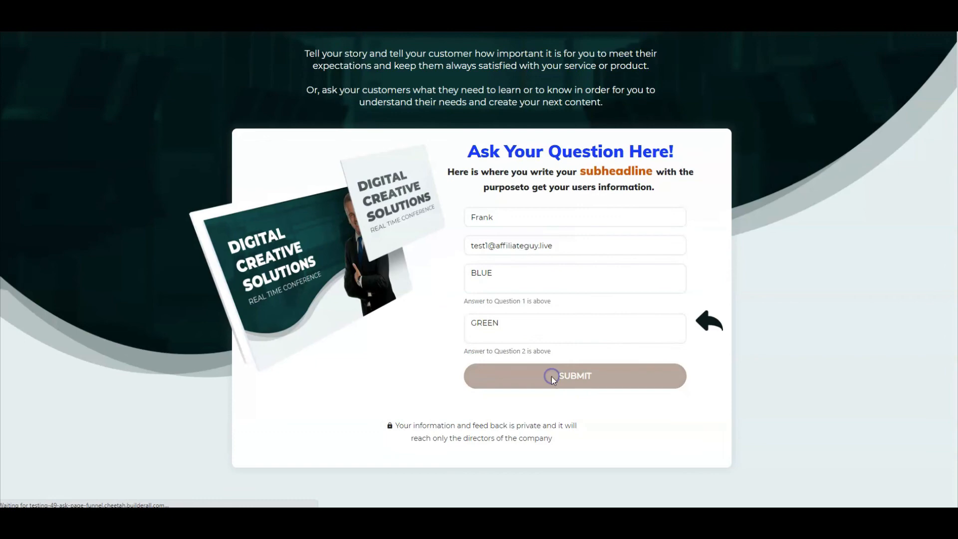
Step: Submit the form and scroll the resulting Thank You page
click(575, 376)
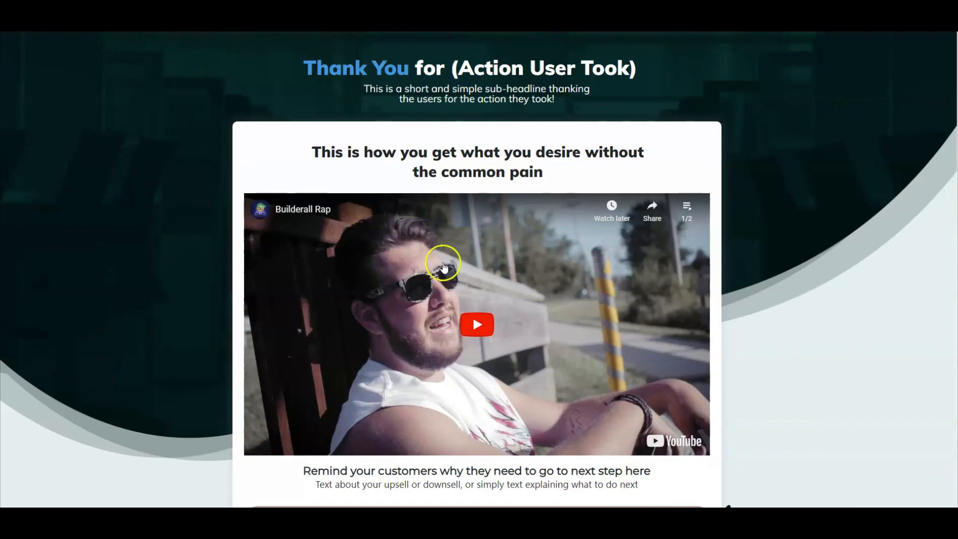
scroll(down, 3)
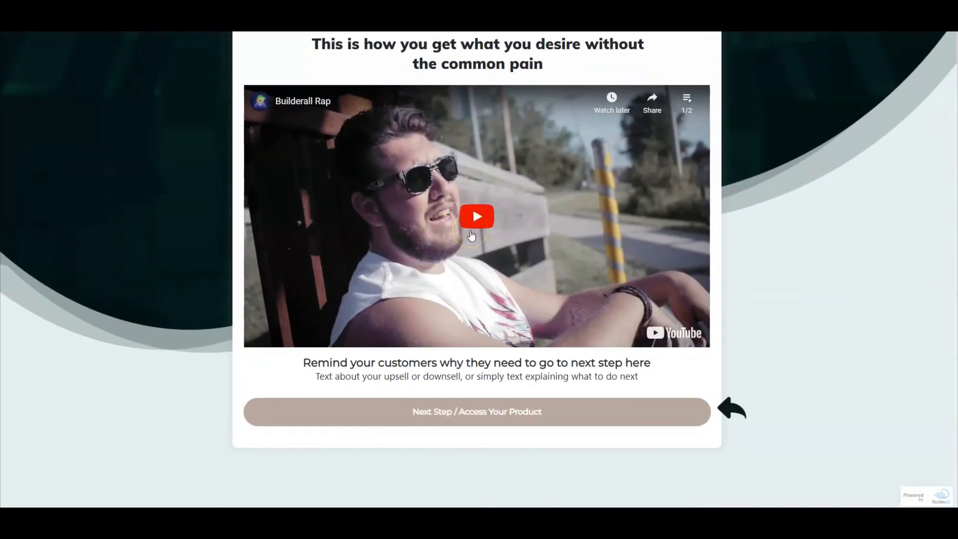